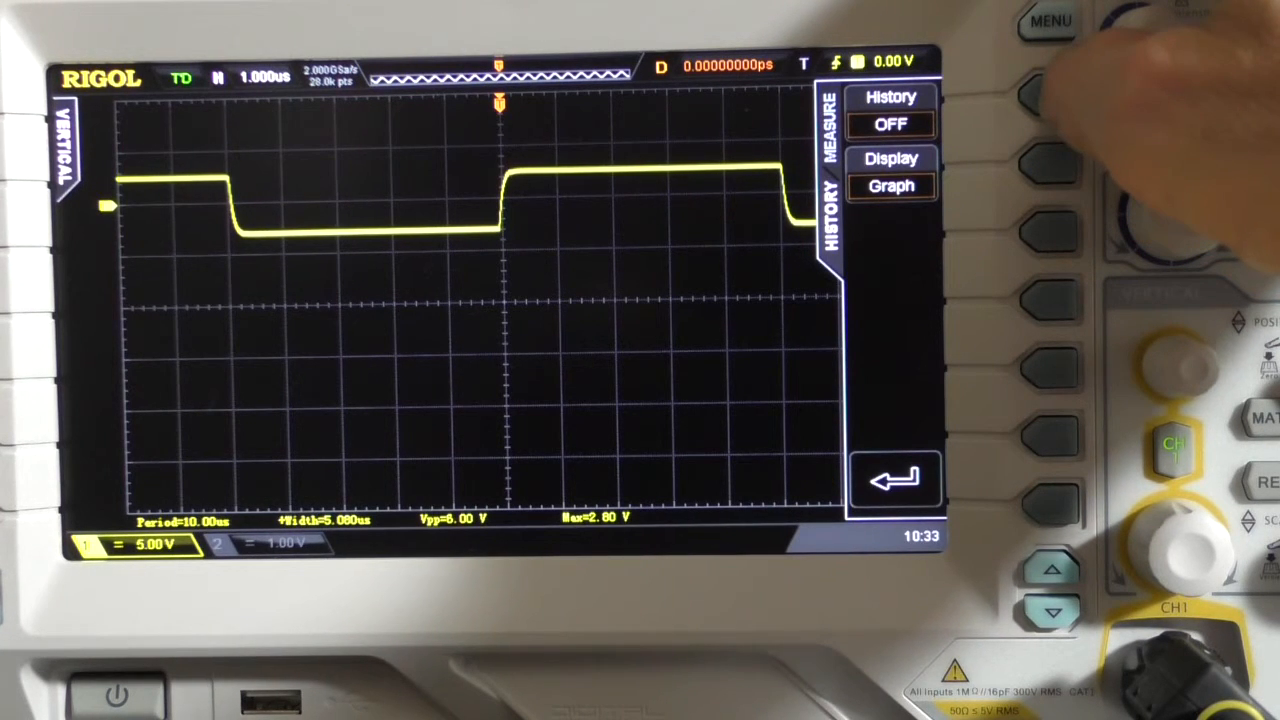
Switch Measure History ON to graph Period, +Width, Vpp and Max trends.
left_click(889, 110)
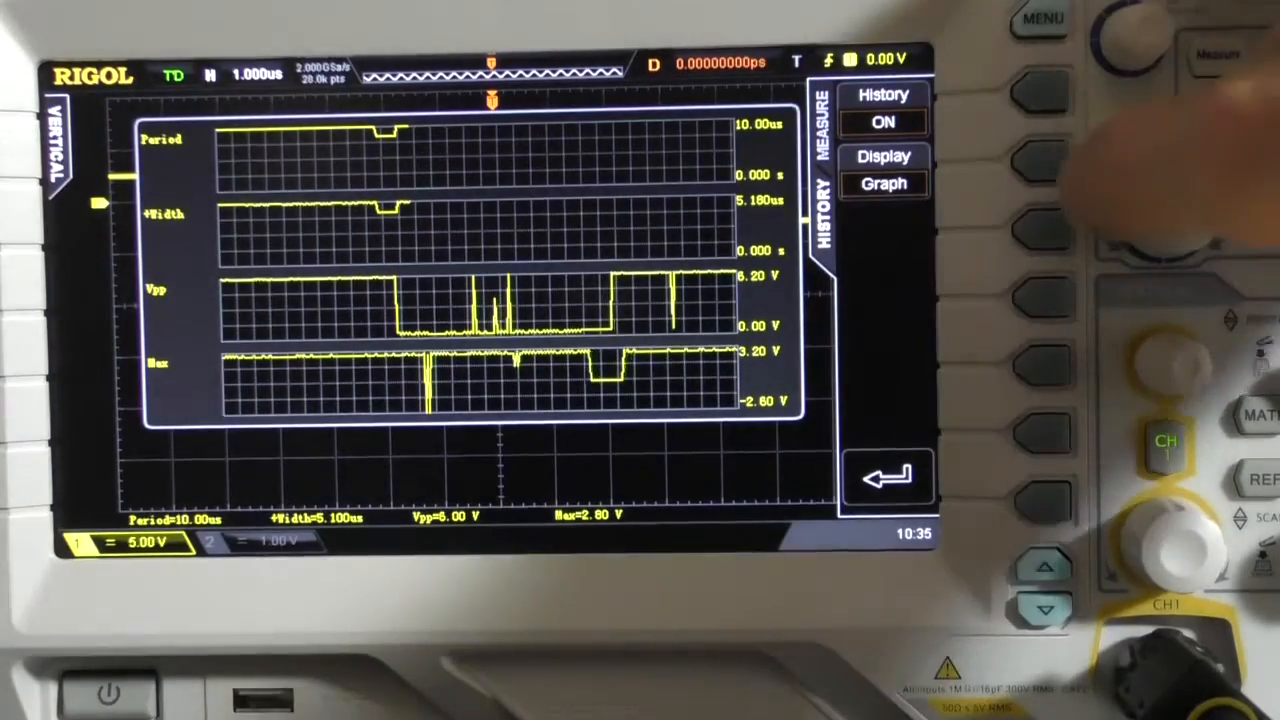
left_click(883, 165)
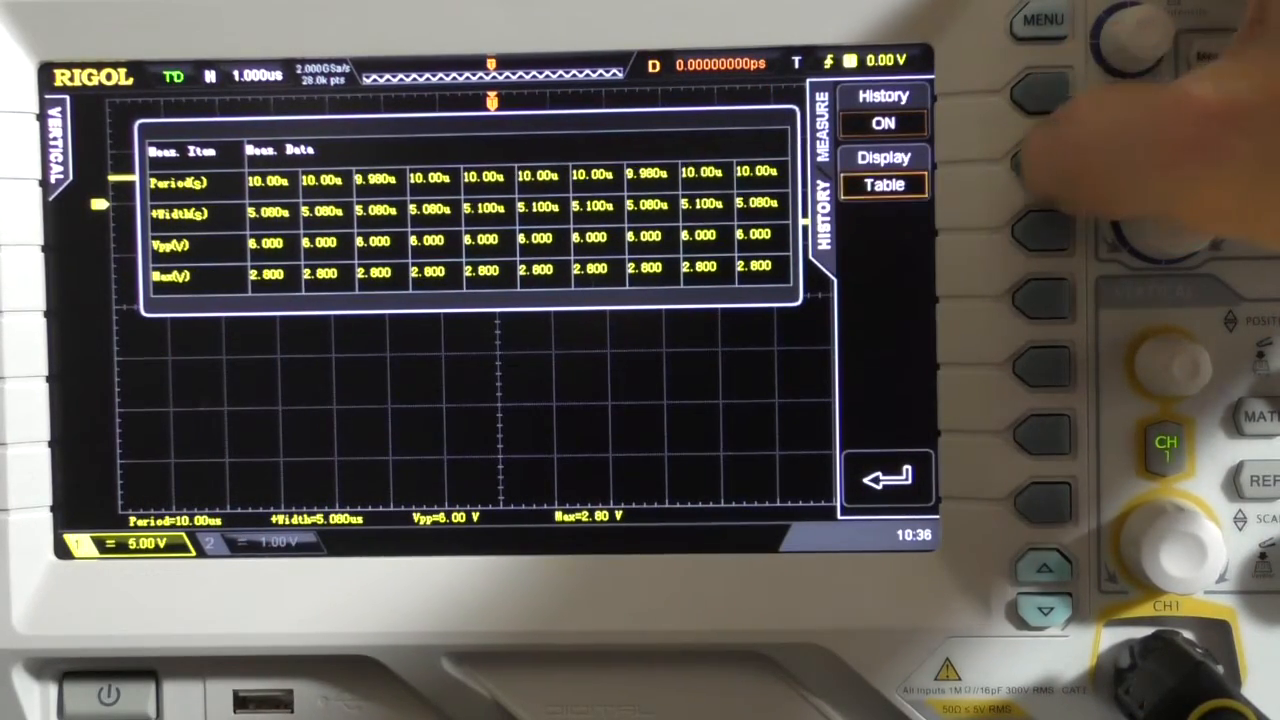
left_click(882, 185)
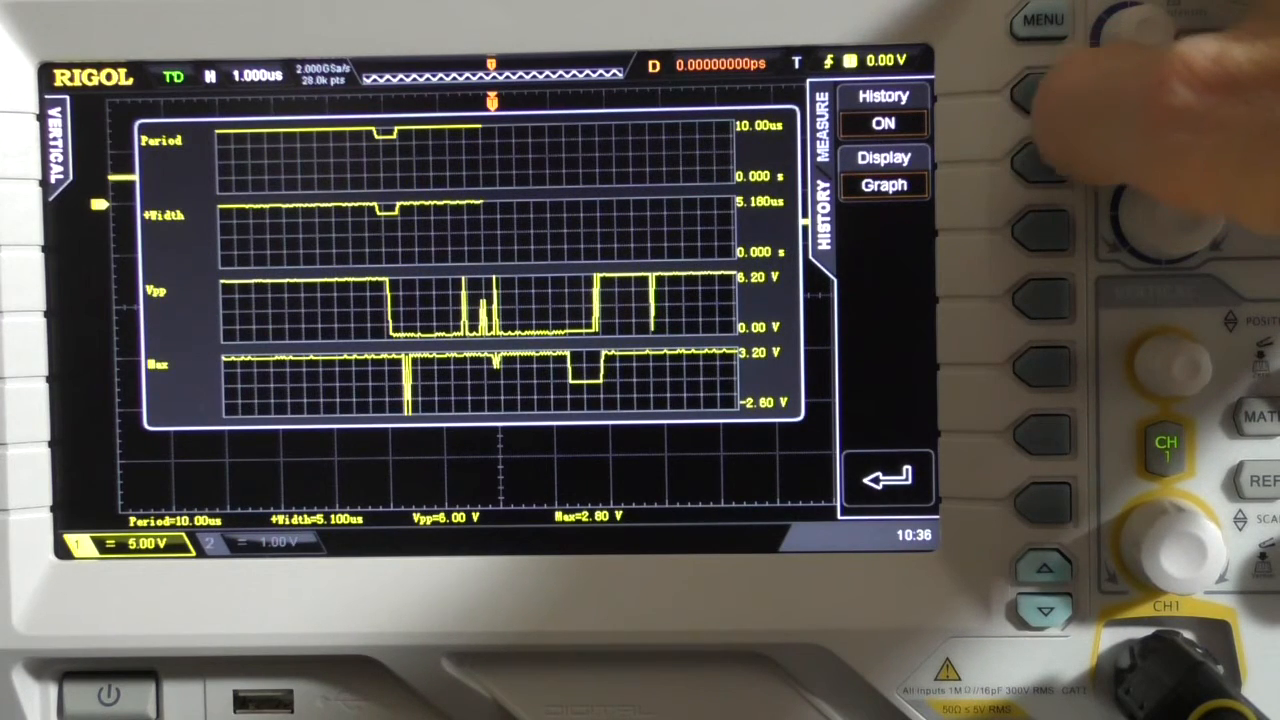